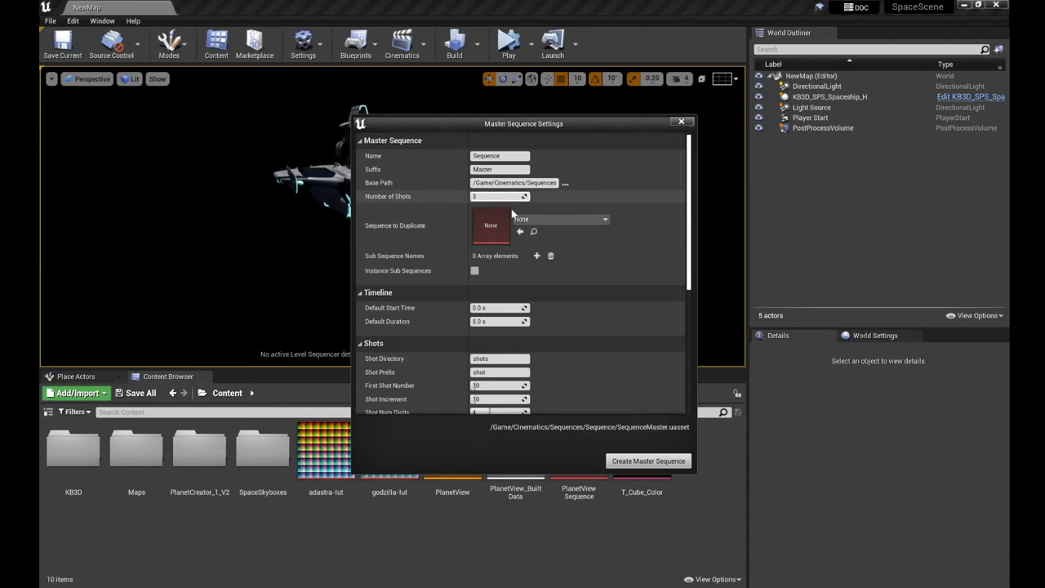
- Create SequenceMaster with three shots and show its timeline from Cinematics > Sequences
scroll(down, 3)
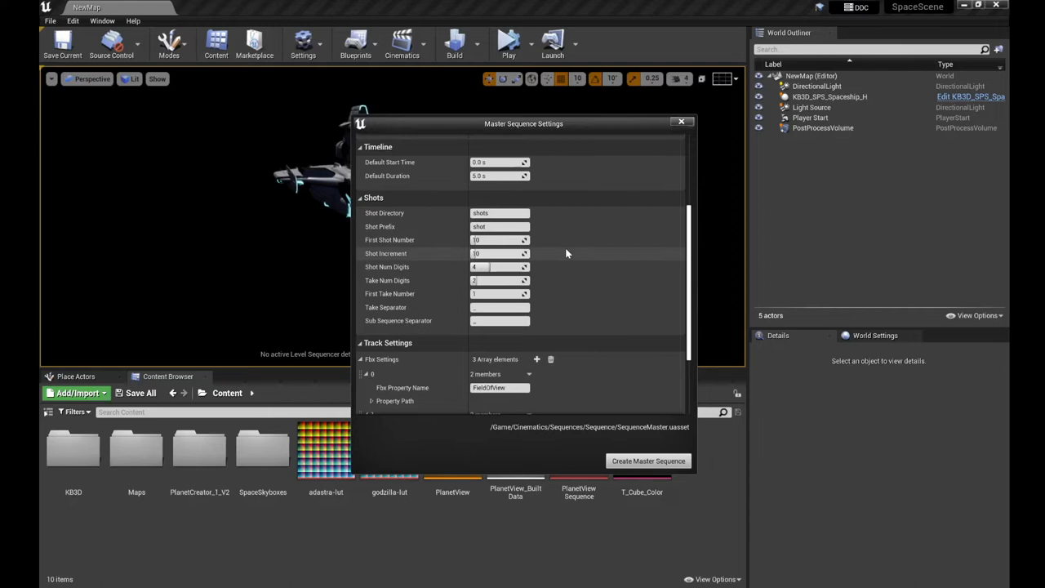
scroll(down, 3)
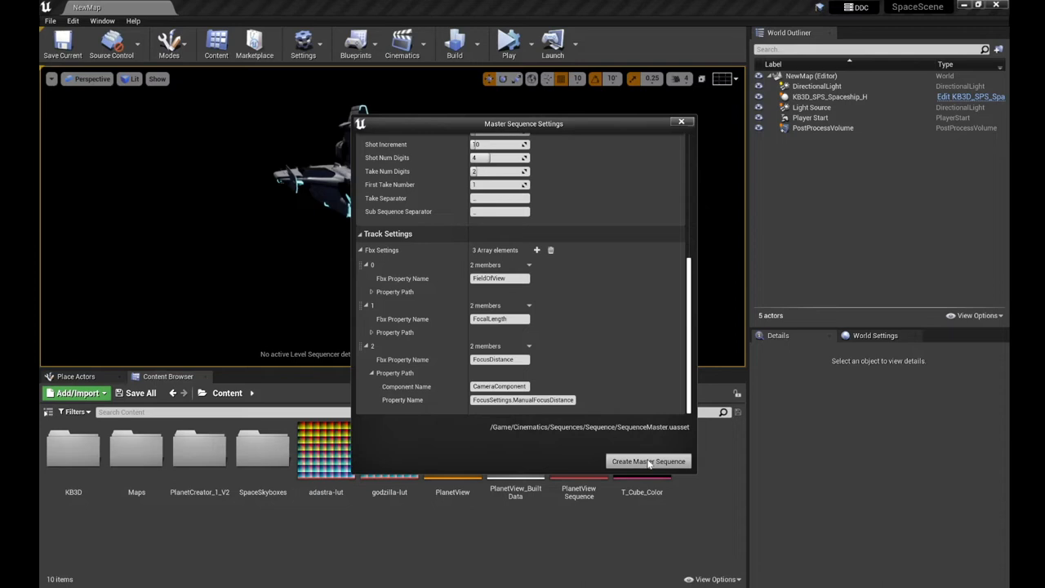
click(648, 462)
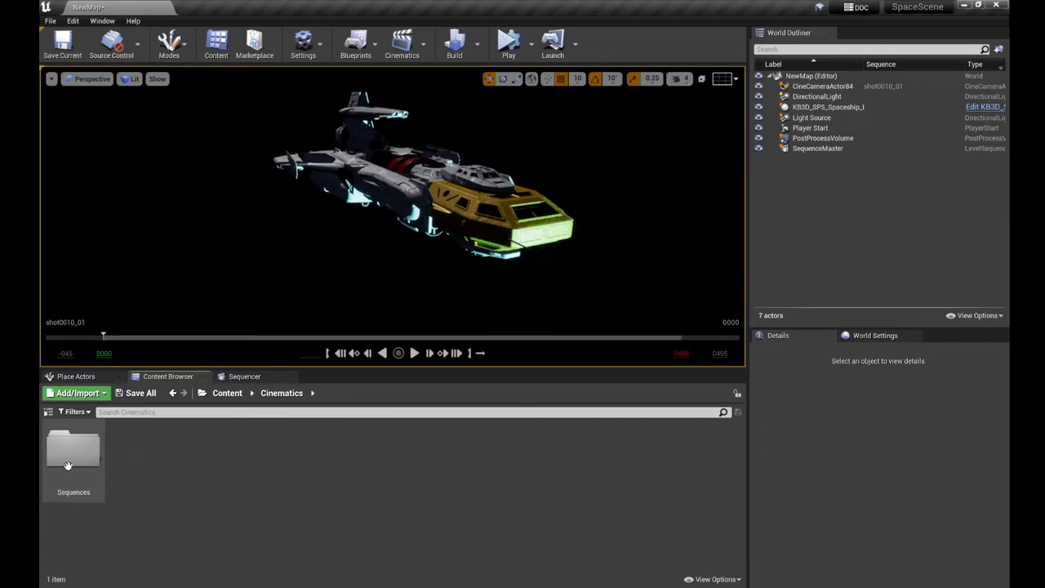
double_click(73, 449)
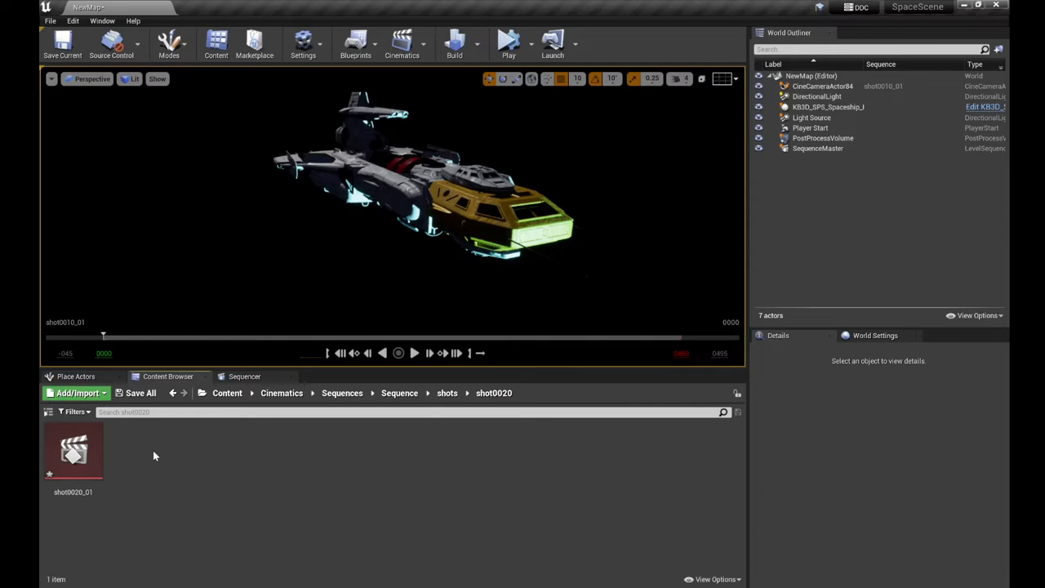
click(281, 393)
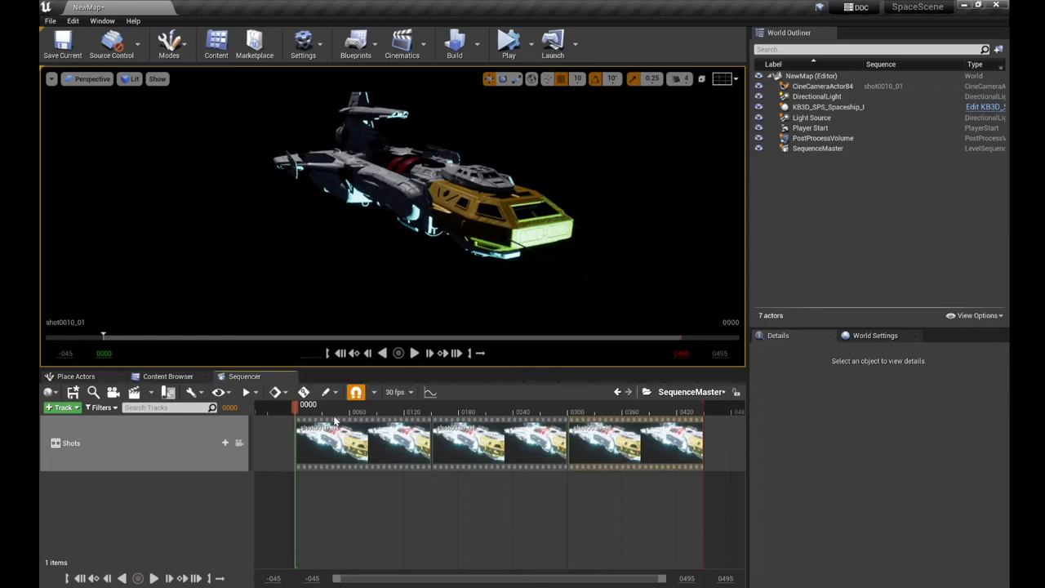
- Change the sequence display rate from 30 fps to 24 fps (film)
click(397, 392)
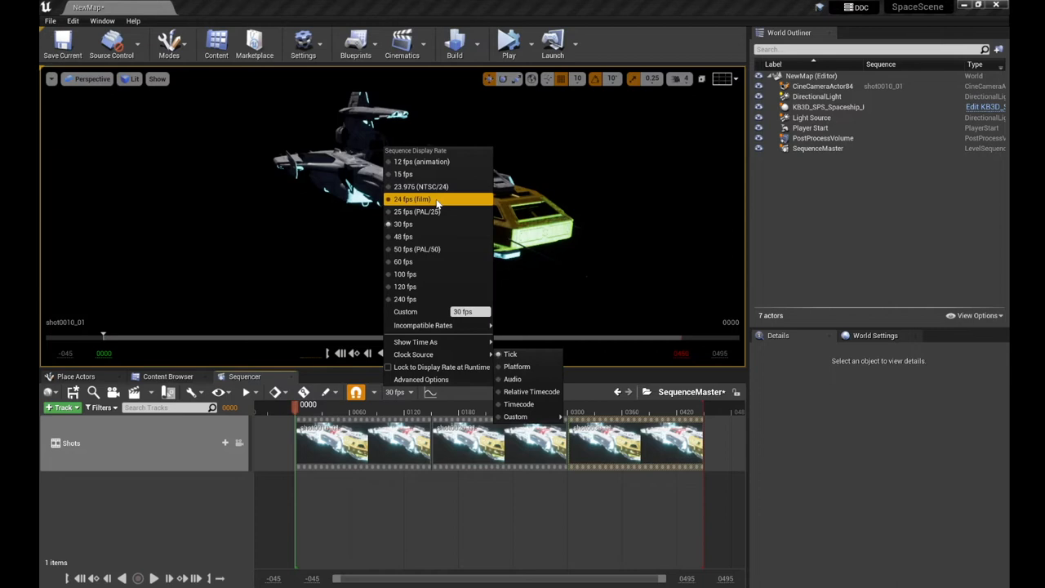
click(412, 199)
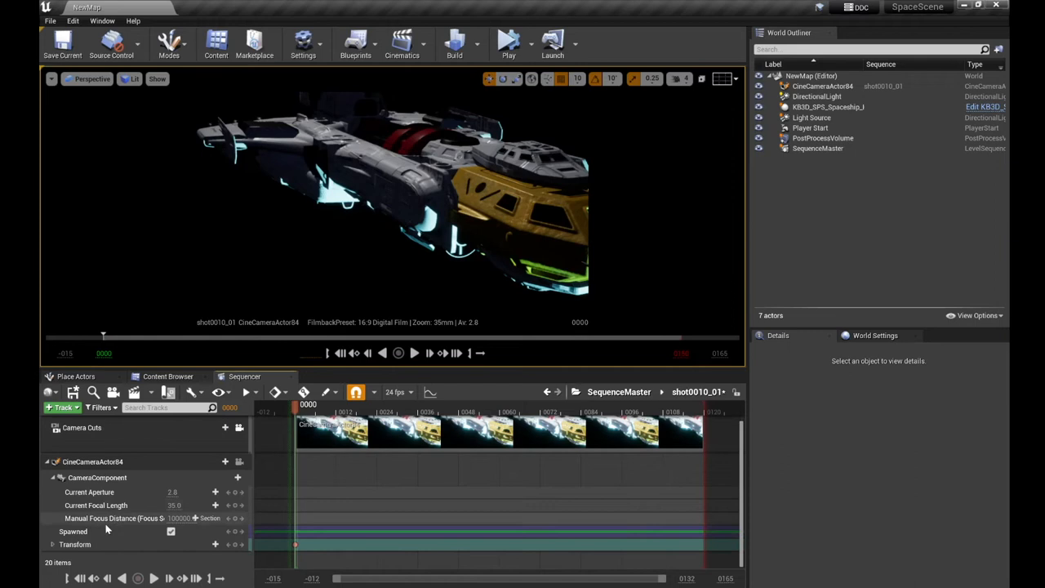
- Expand the CineCameraActor Transform track to show its location and rotation keys
click(52, 544)
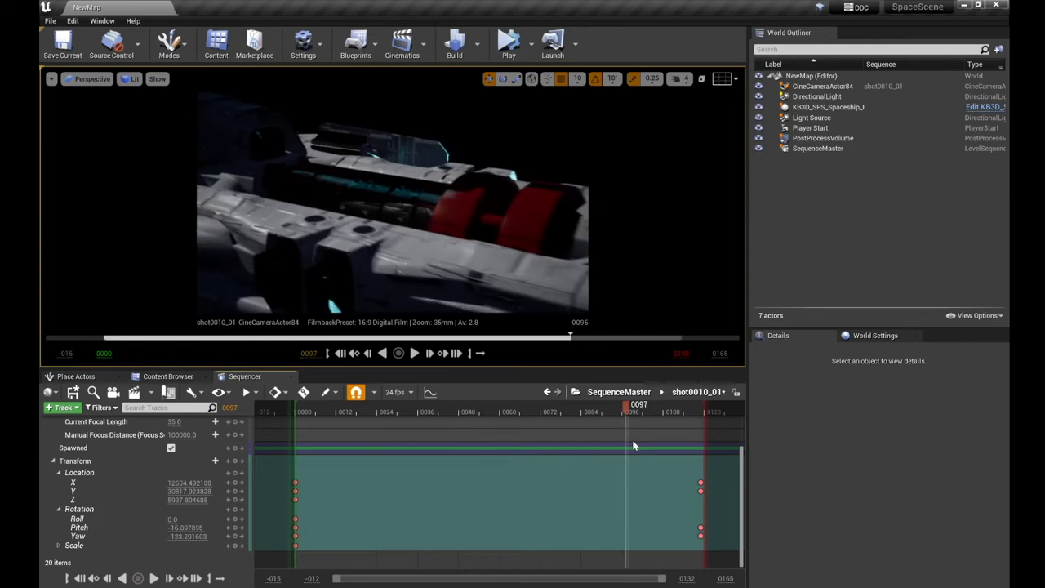
- Scrub through shot0010_01's camera move to preview it
drag(627, 411, 688, 411)
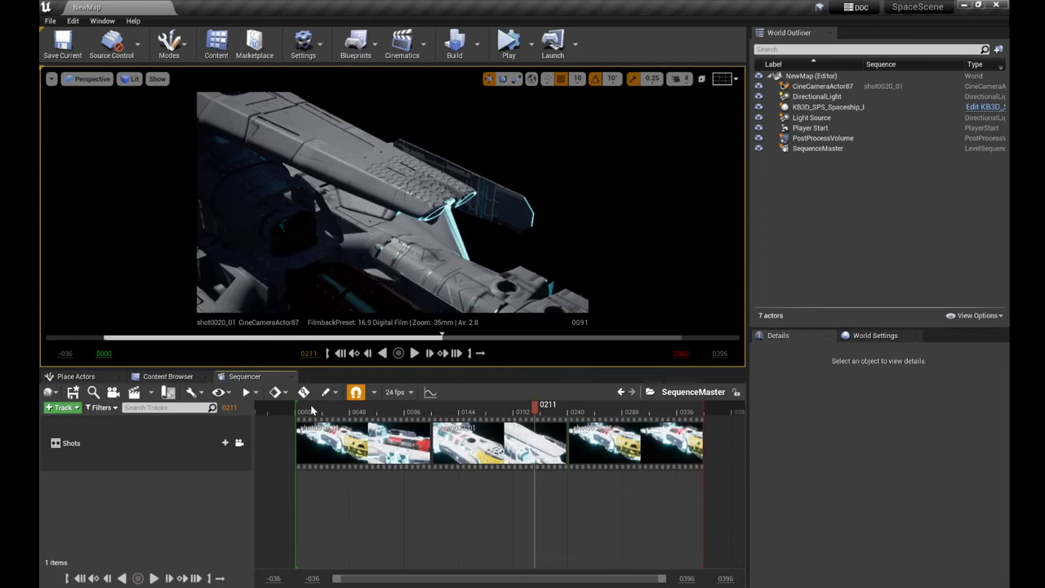
- Jump the master timeline playhead back to frame 0
click(414, 352)
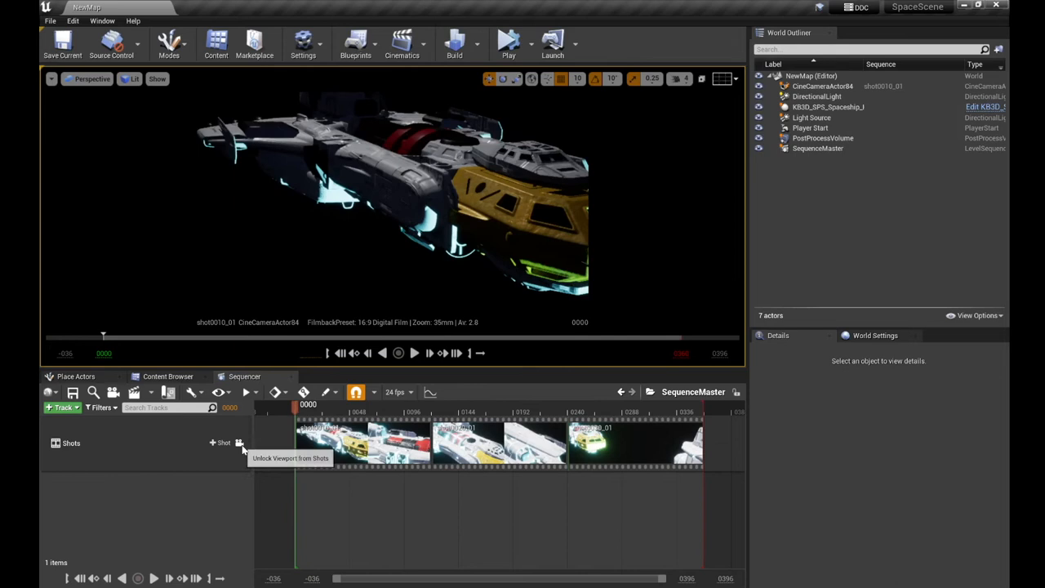
- Play the master sequence through to frame 359, showing shot0030_01's camera view
click(413, 352)
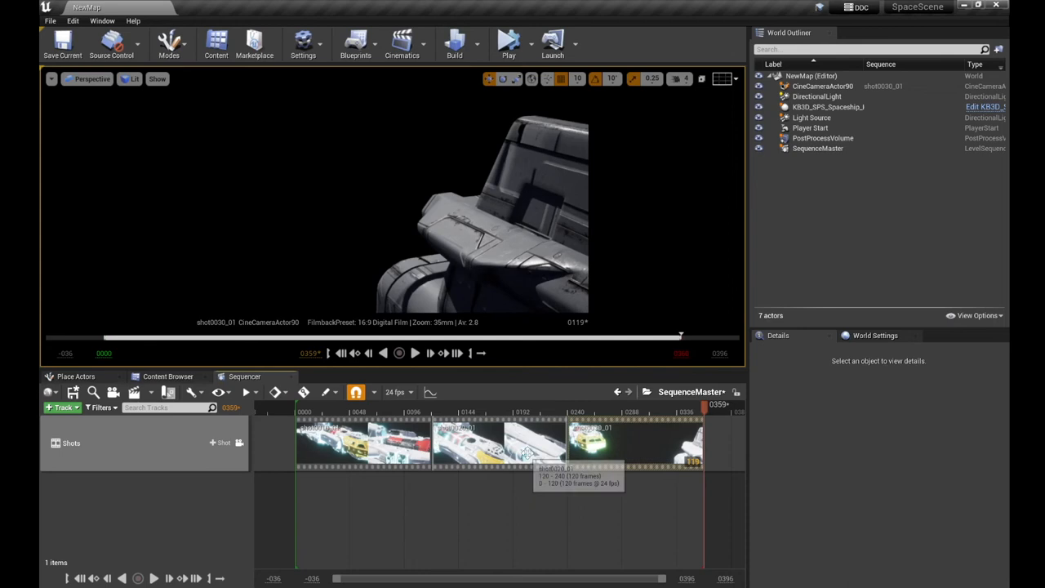
mouse_move(384, 453)
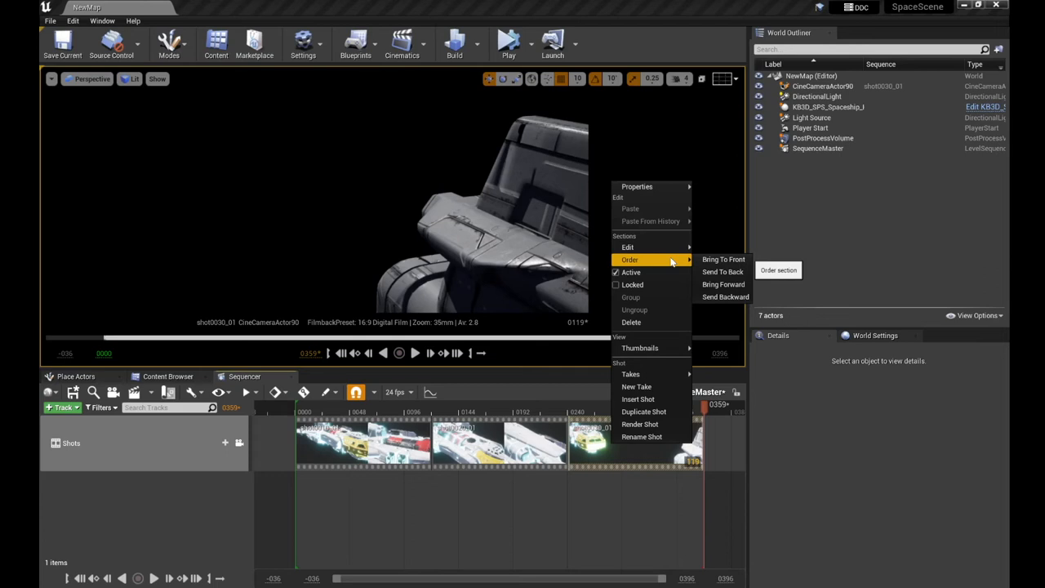
- Reorder shot sections and place split shot0030_01 pieces on a second Shots track
click(635, 186)
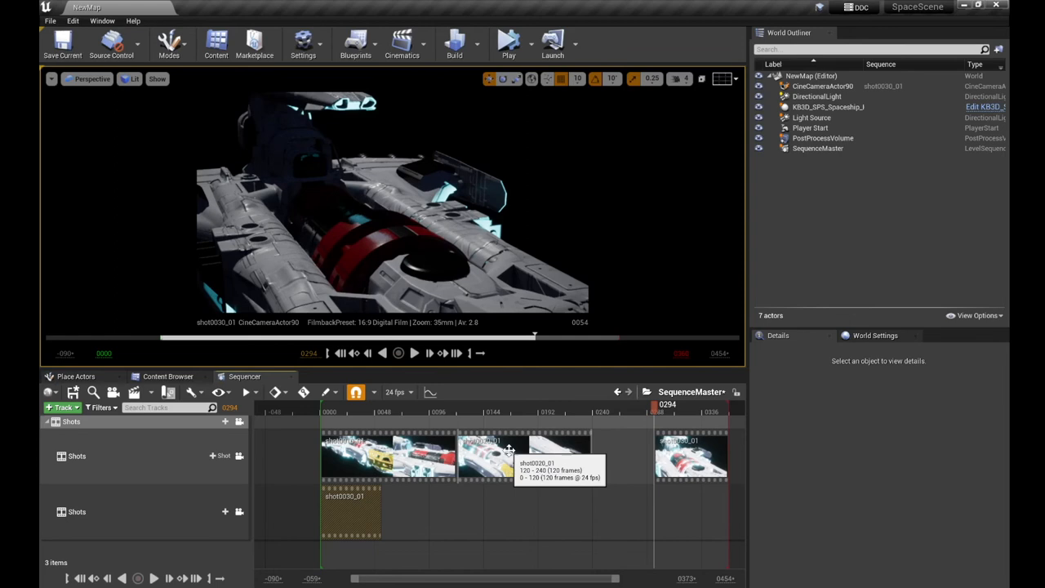
click(414, 352)
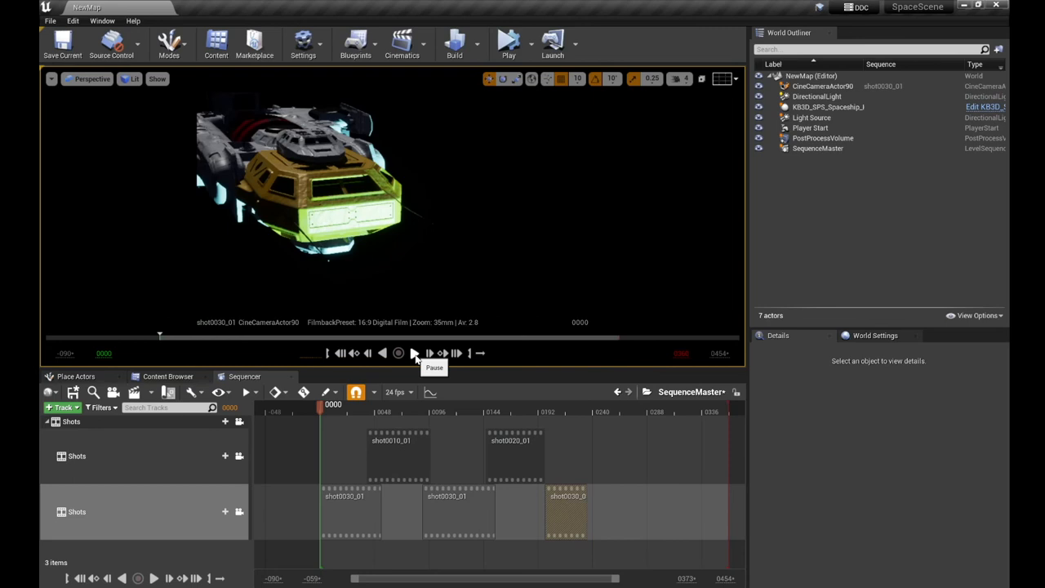
- Preview the rearranged shots, then add a Fade track keyed near start and end
click(414, 353)
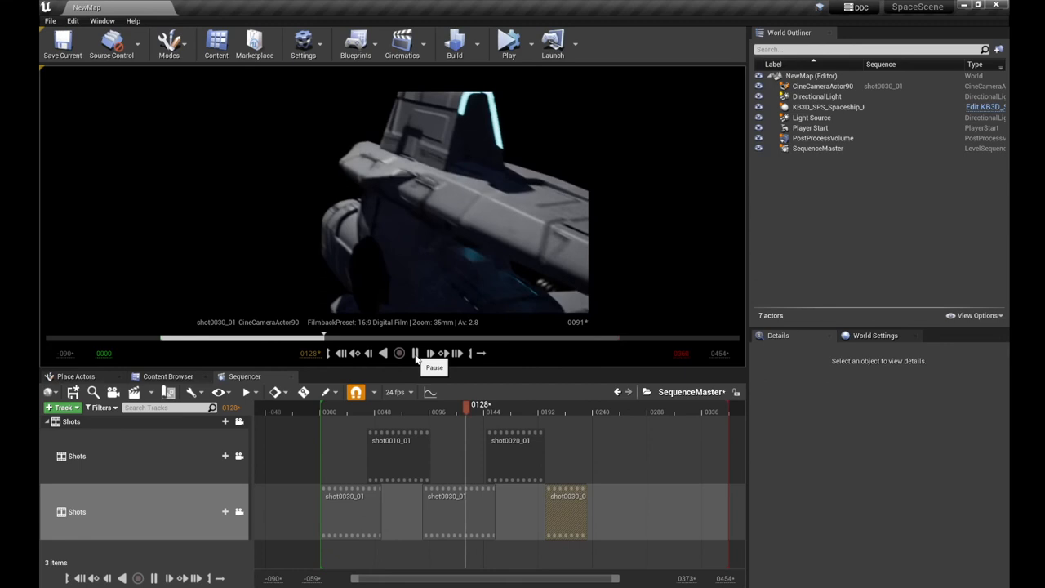
click(414, 353)
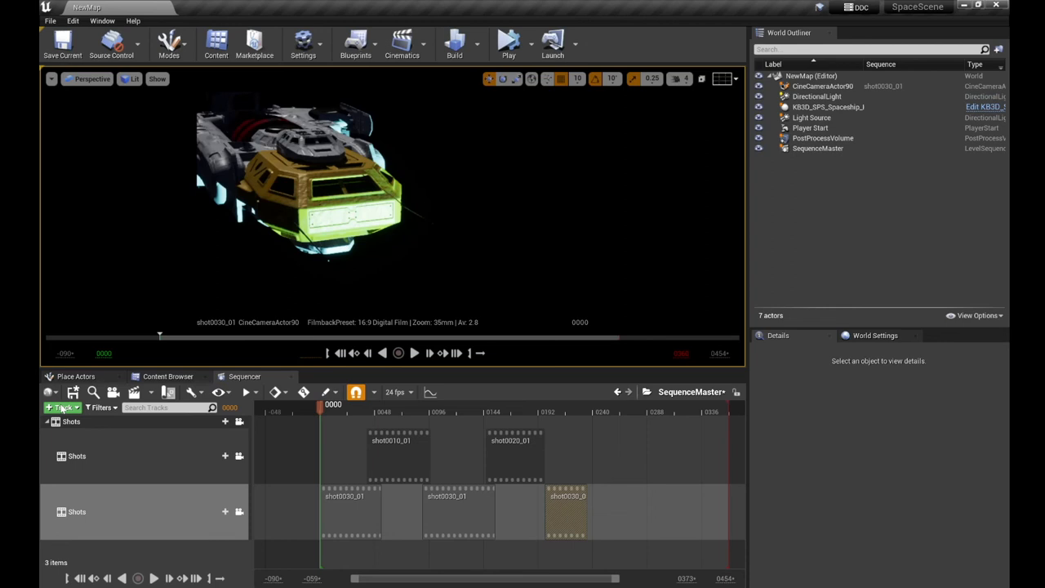
click(63, 407)
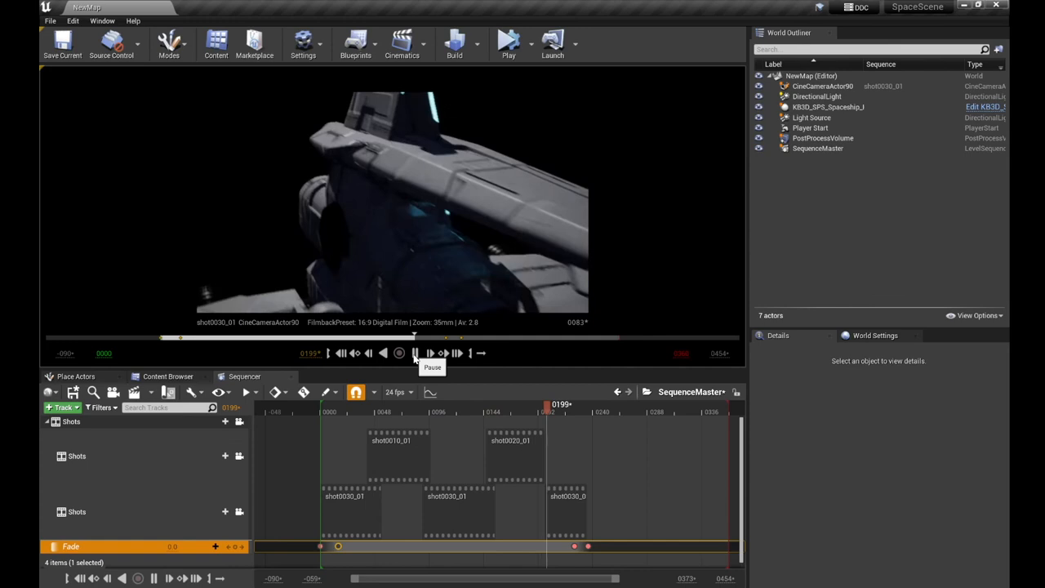
click(350, 411)
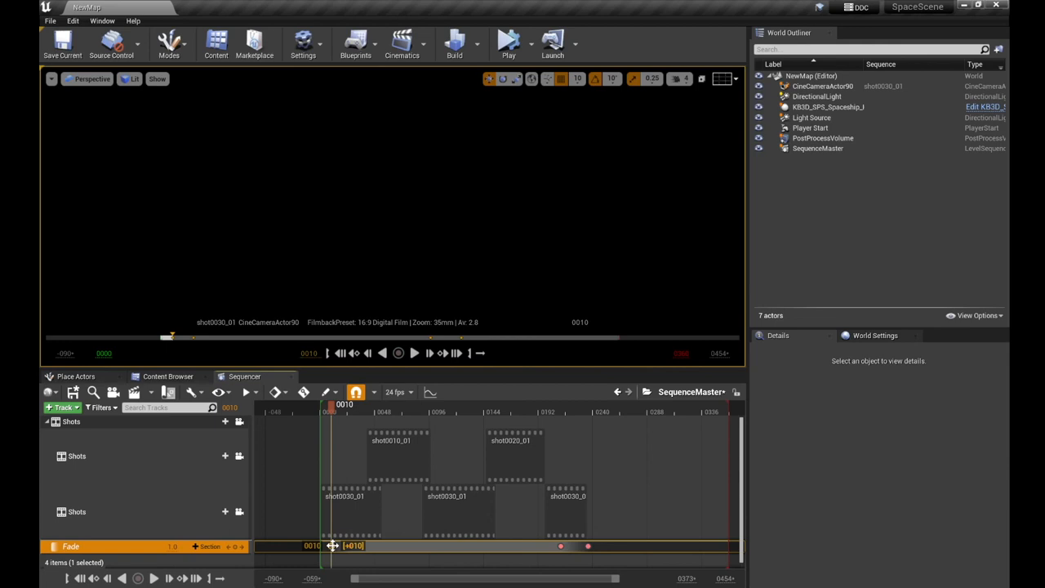
- Play the sequence to confirm the ship fades in from black
click(414, 352)
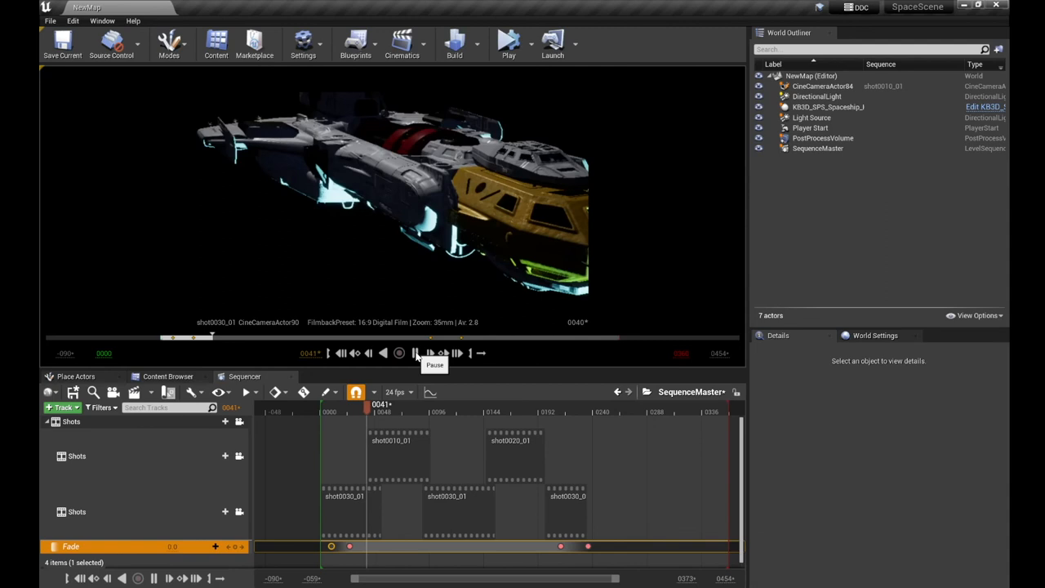